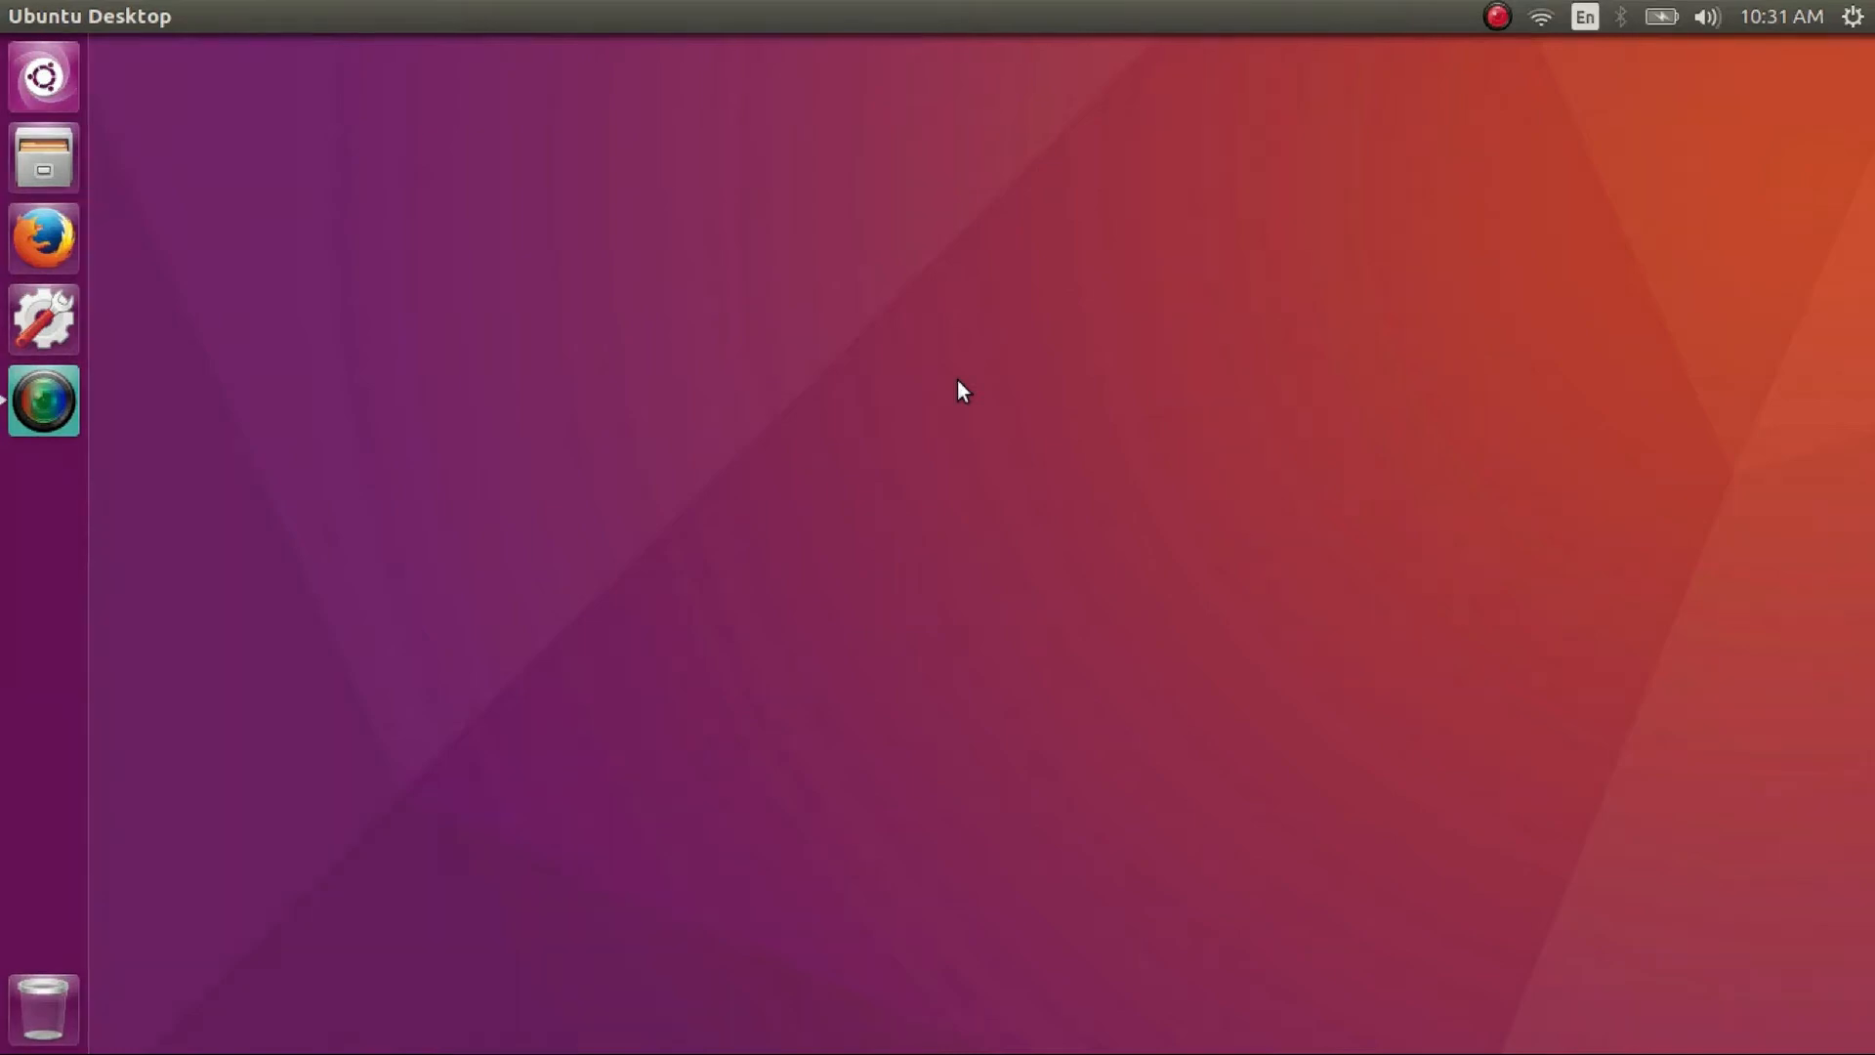
# Search the Dash for 'driv' to find the Additional Drivers tool.
pyautogui.write('driv')
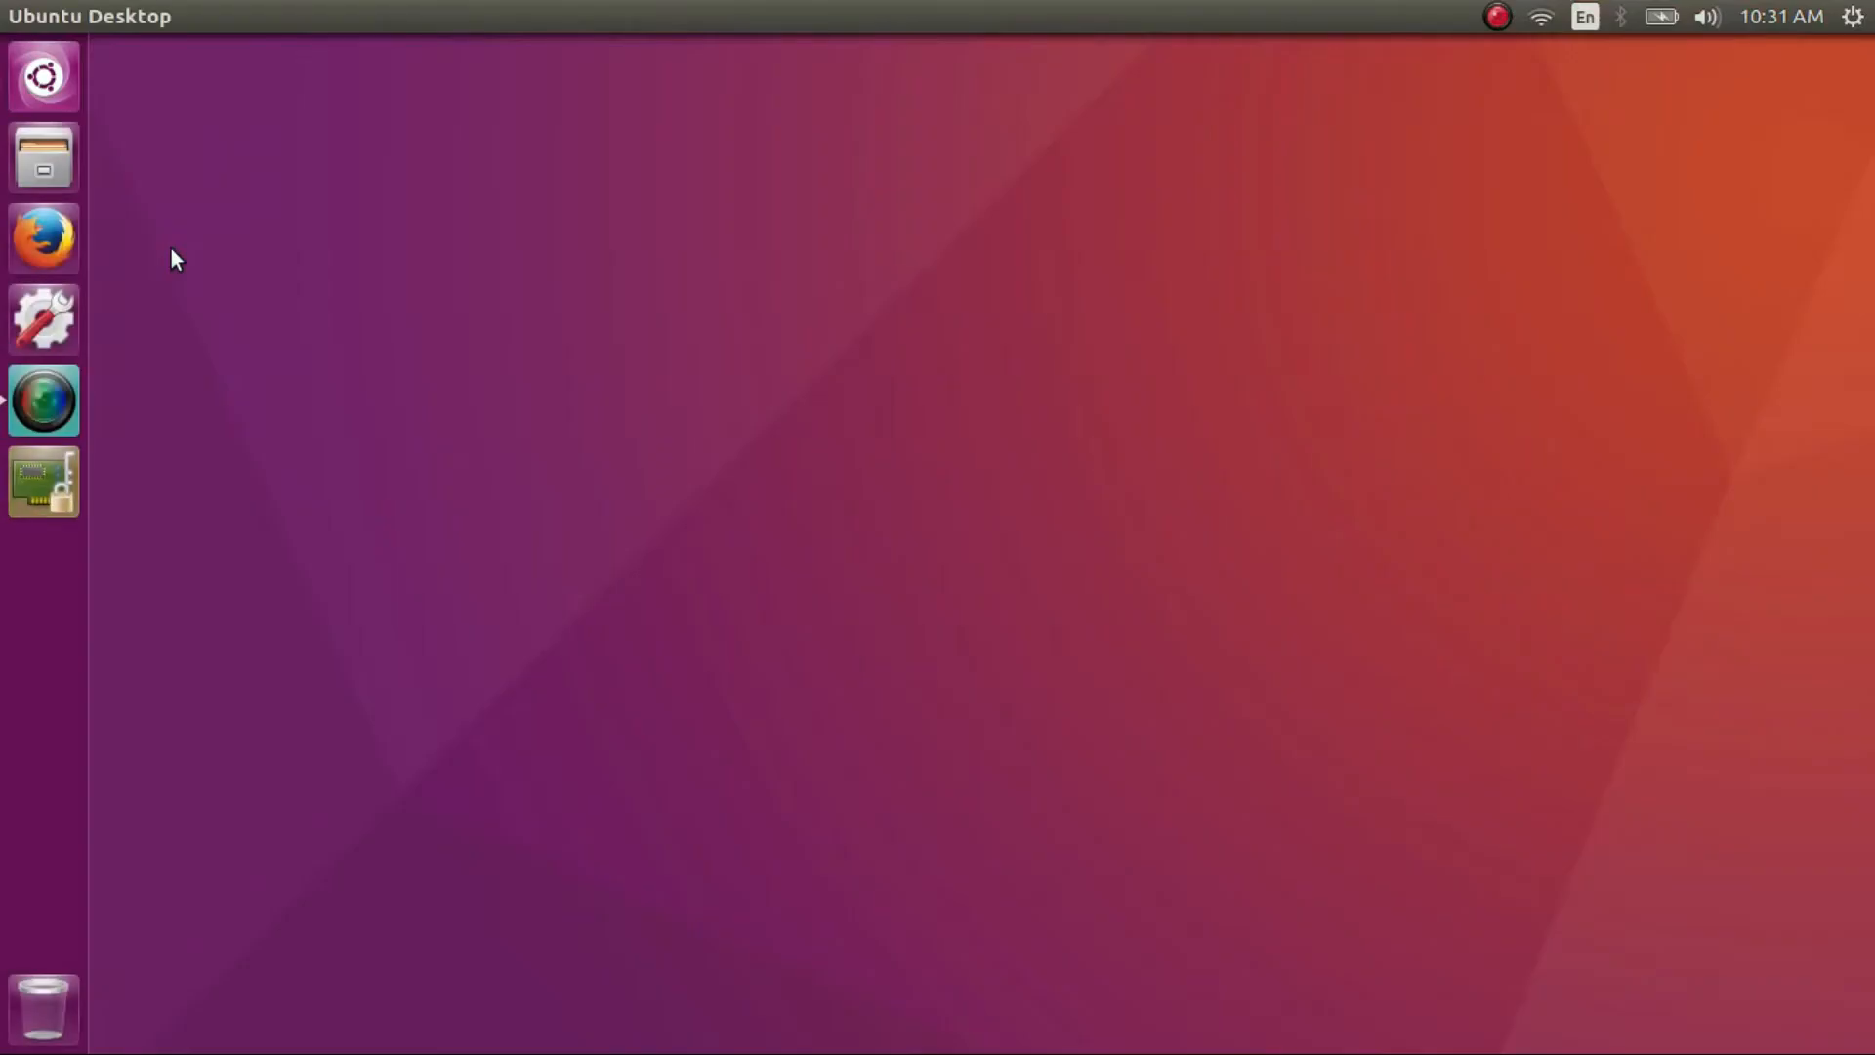
# Show the Additional Drivers list for the NVIDIA GeForce 410M, still on Nouveau.
pyautogui.click(43, 481)
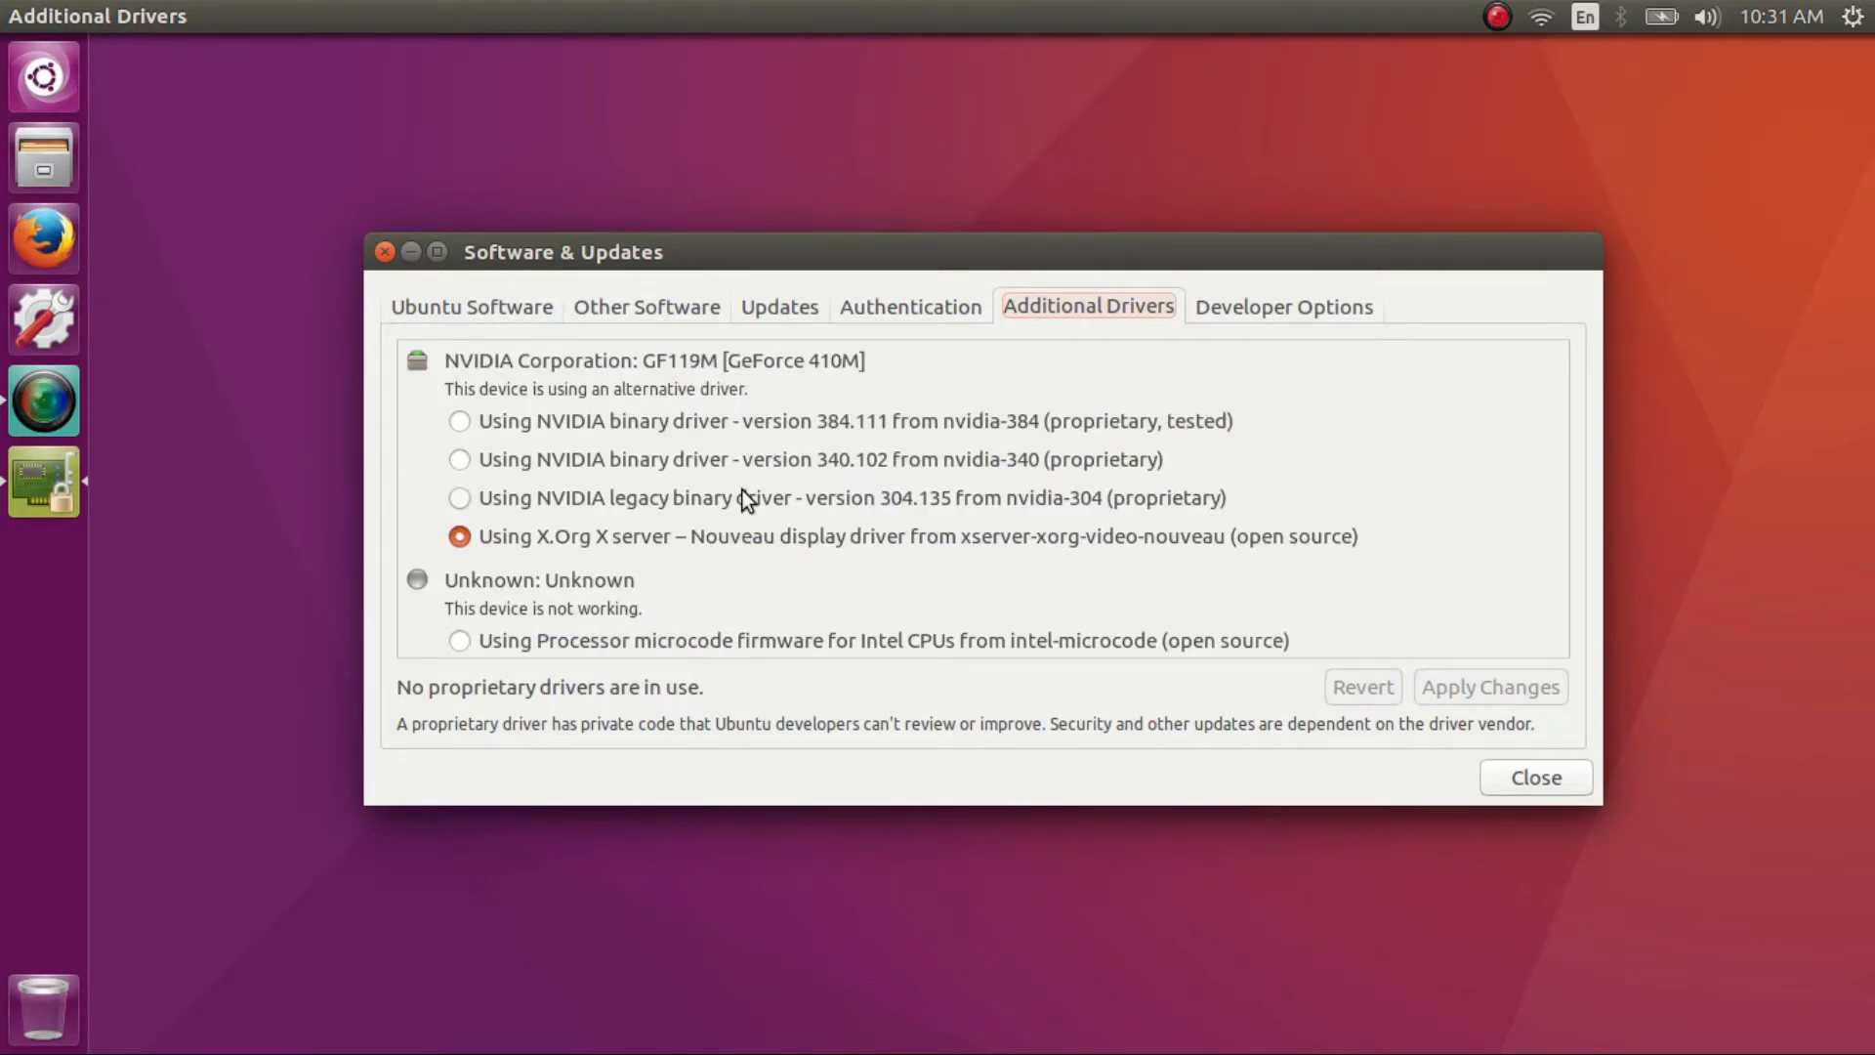
pyautogui.scroll(-3)
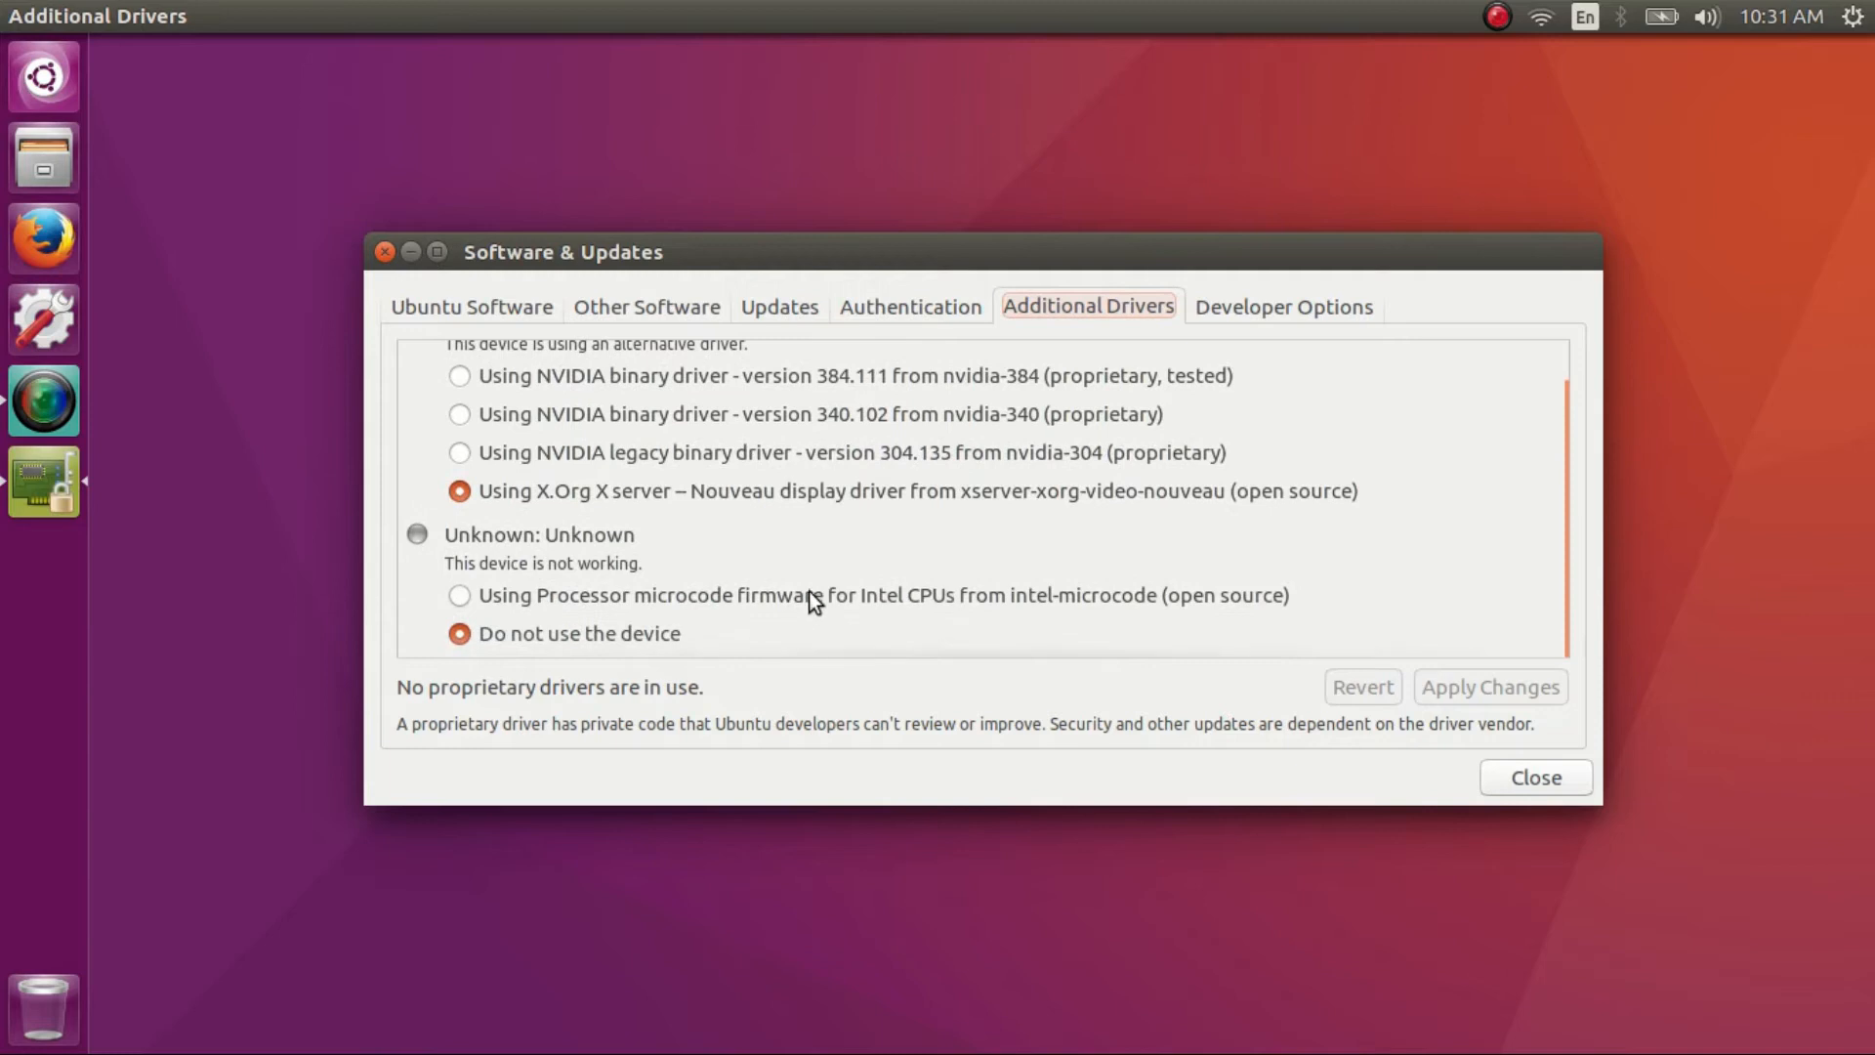
pyautogui.scroll(3)
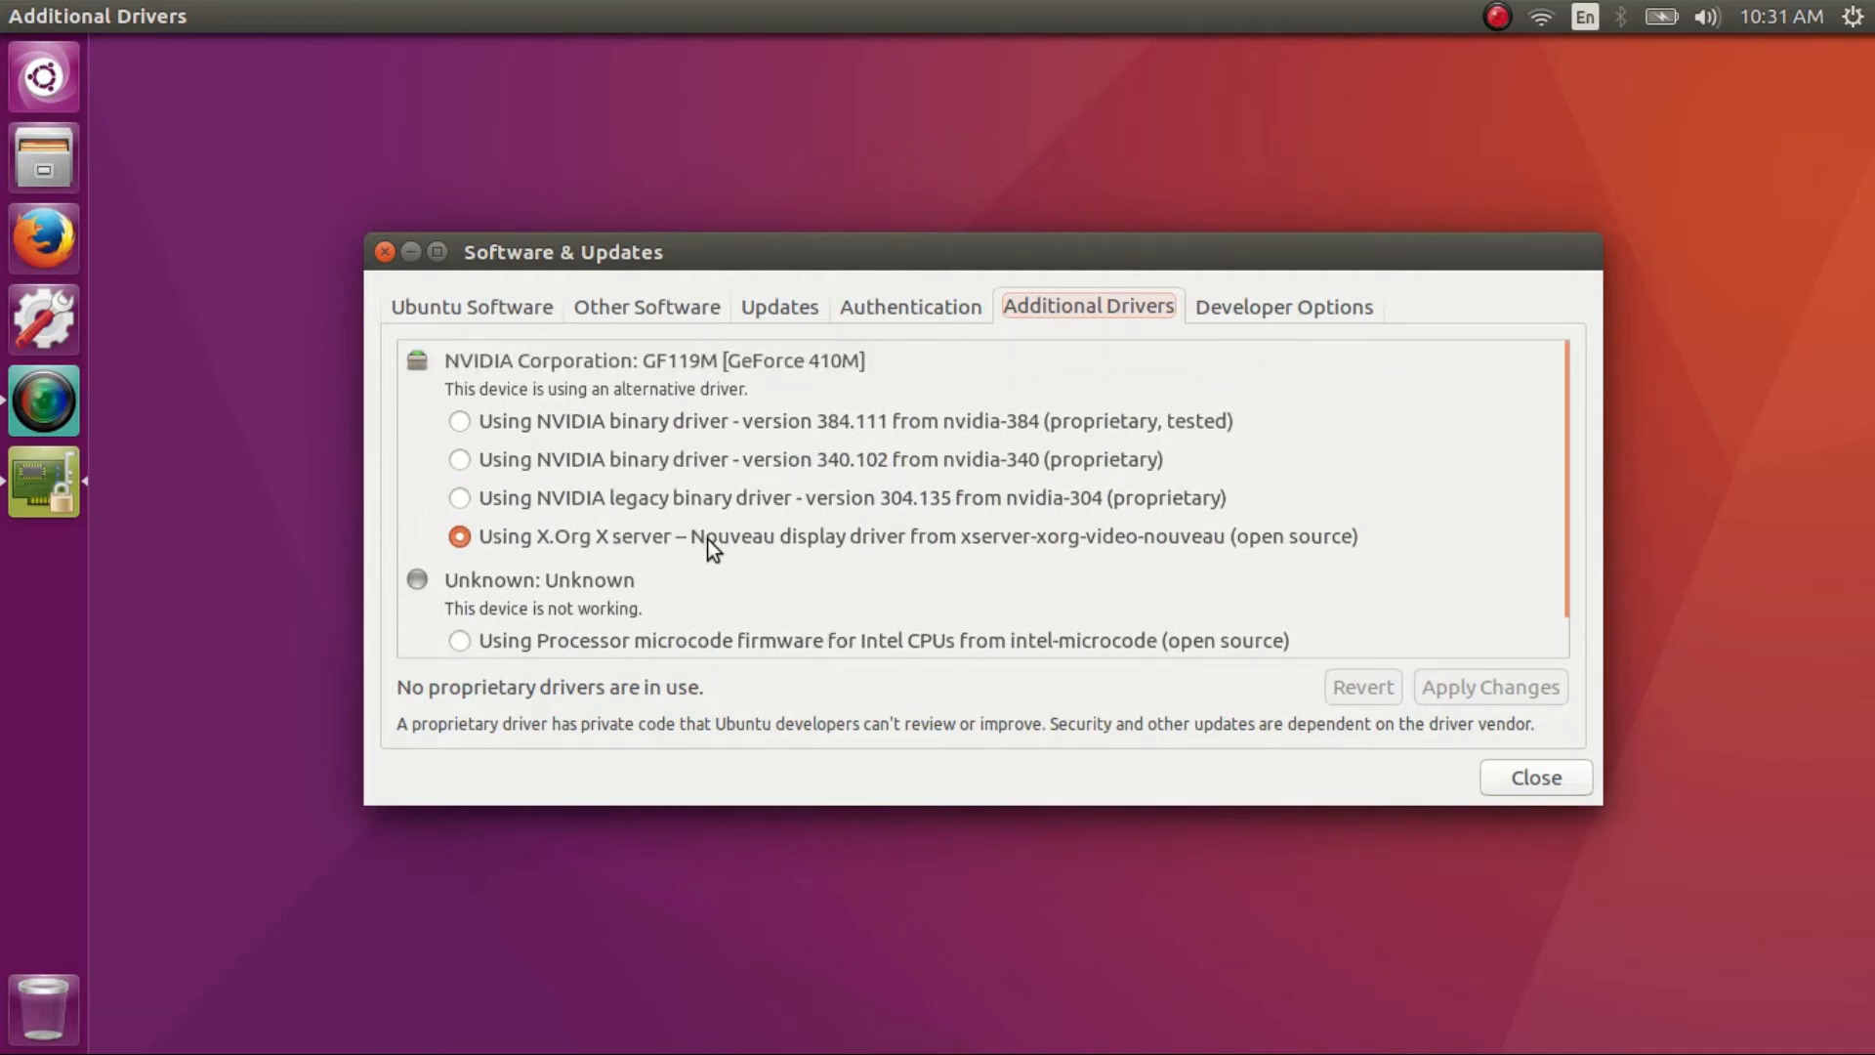
pyautogui.moveTo(1099, 545)
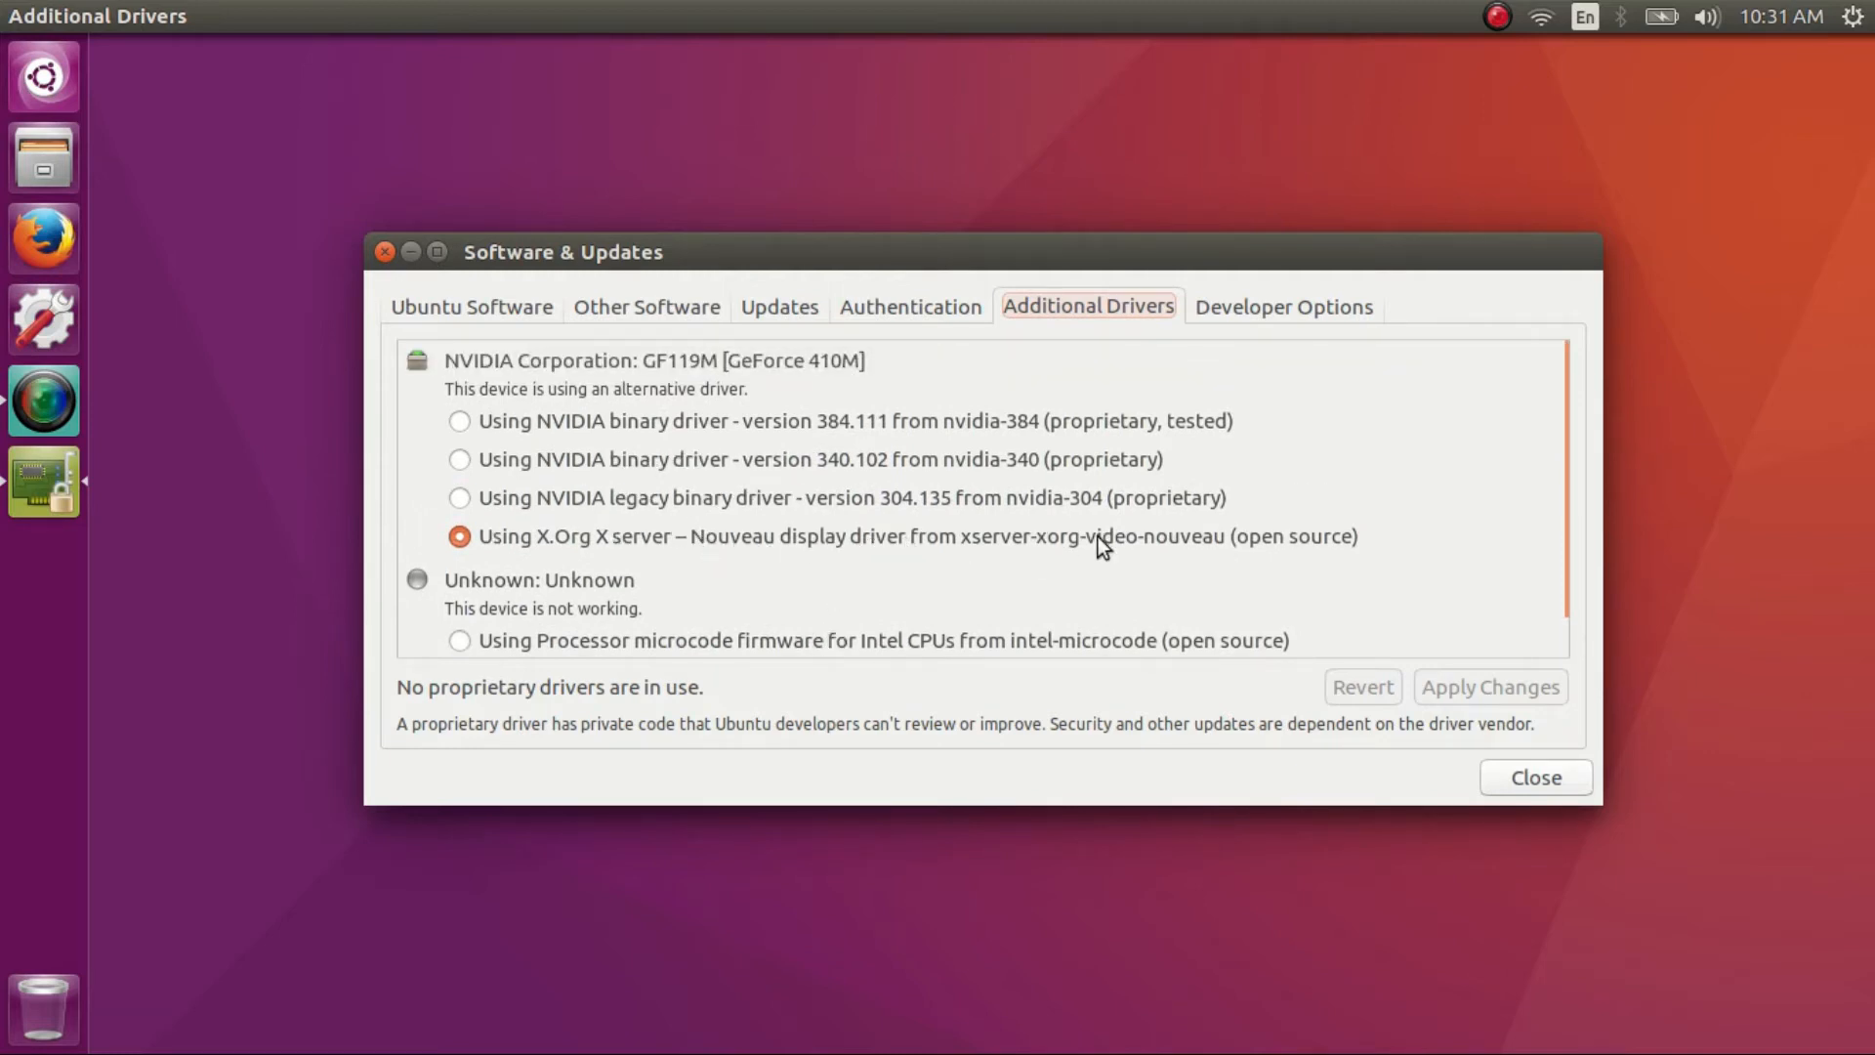
pyautogui.moveTo(799, 435)
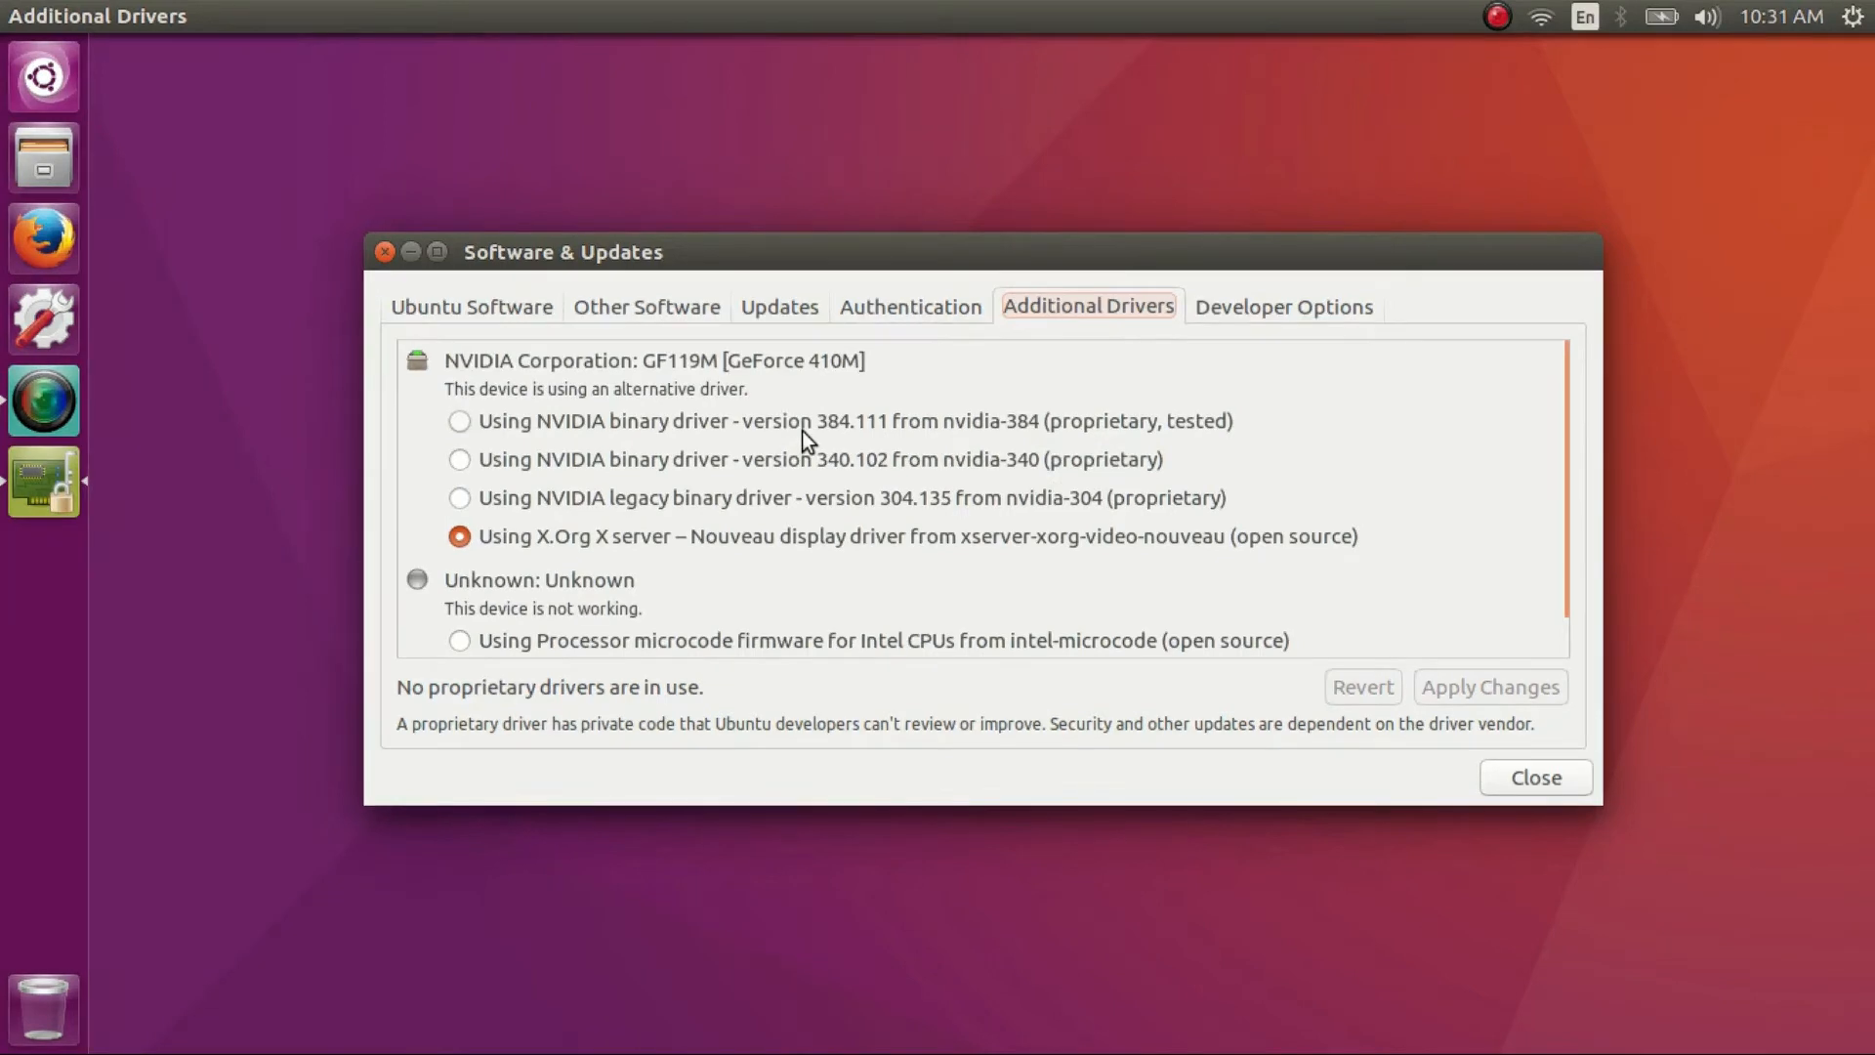
pyautogui.moveTo(533, 420)
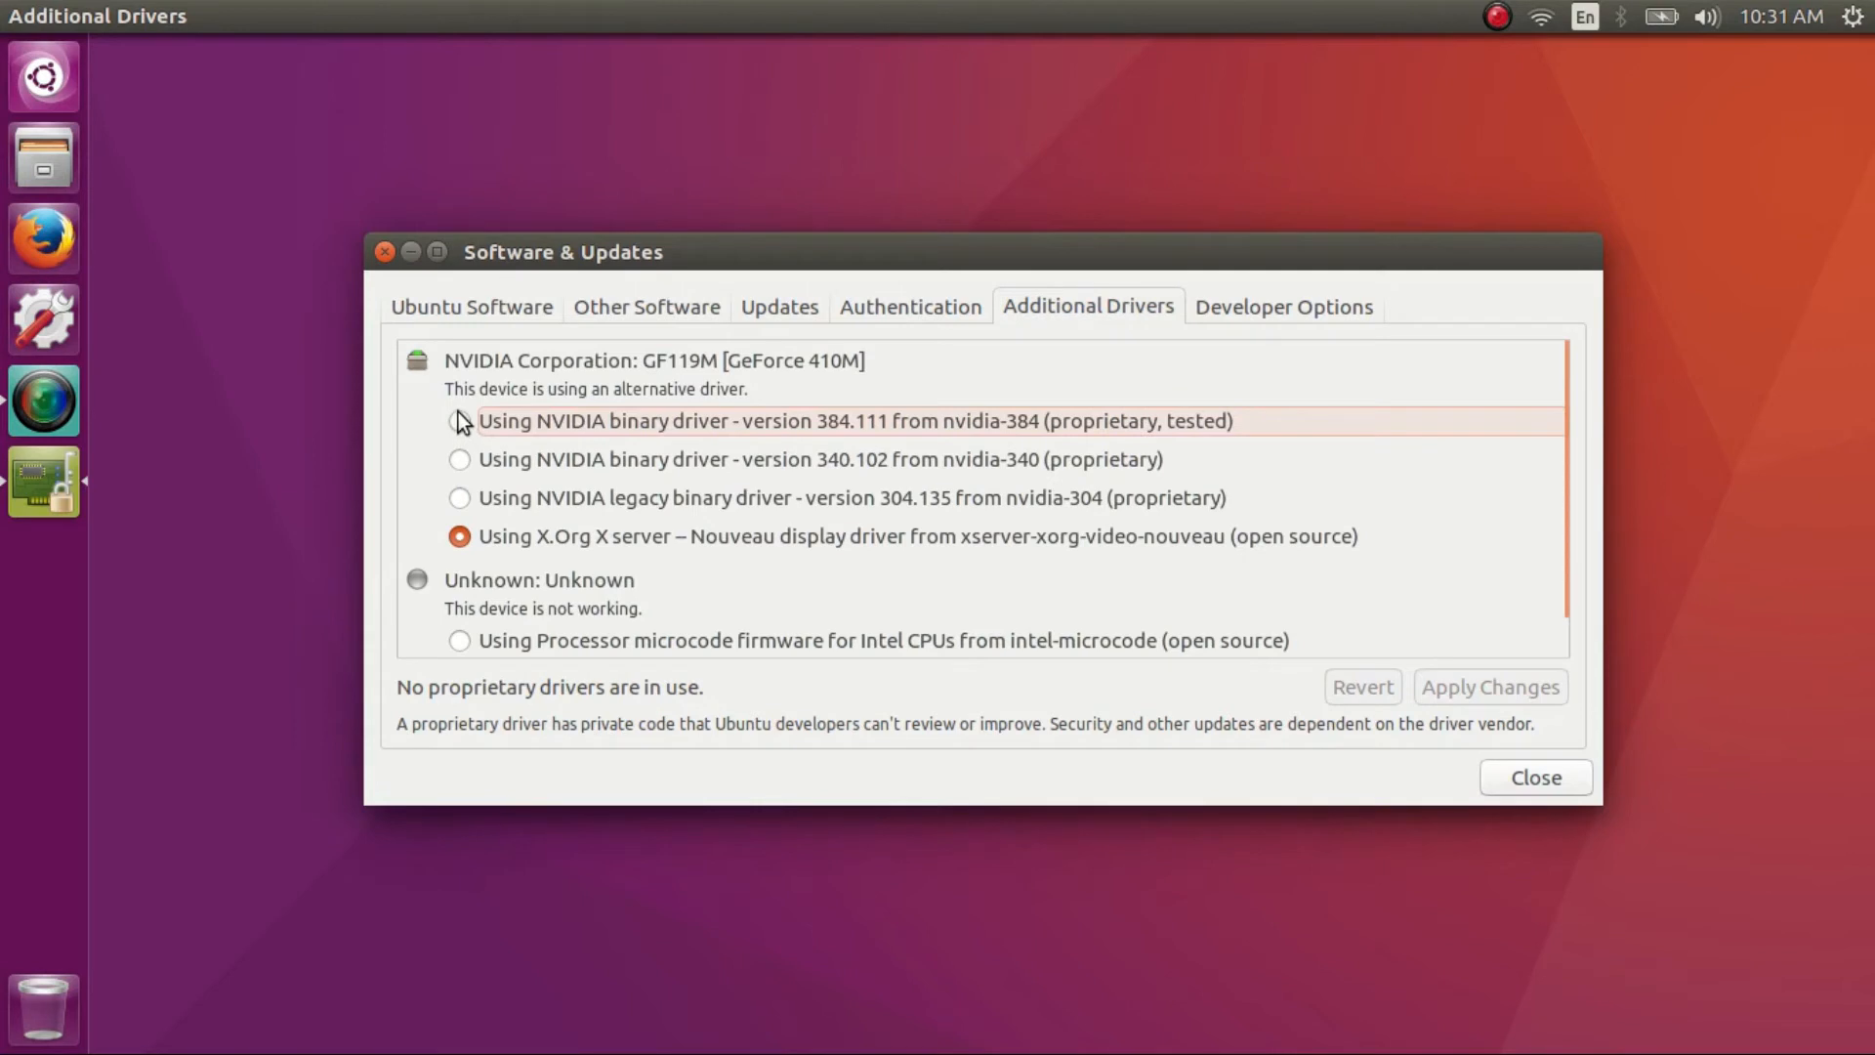
# Select nvidia-384 and intel-microcode, apply the changes and authenticate with the password.
pyautogui.click(459, 420)
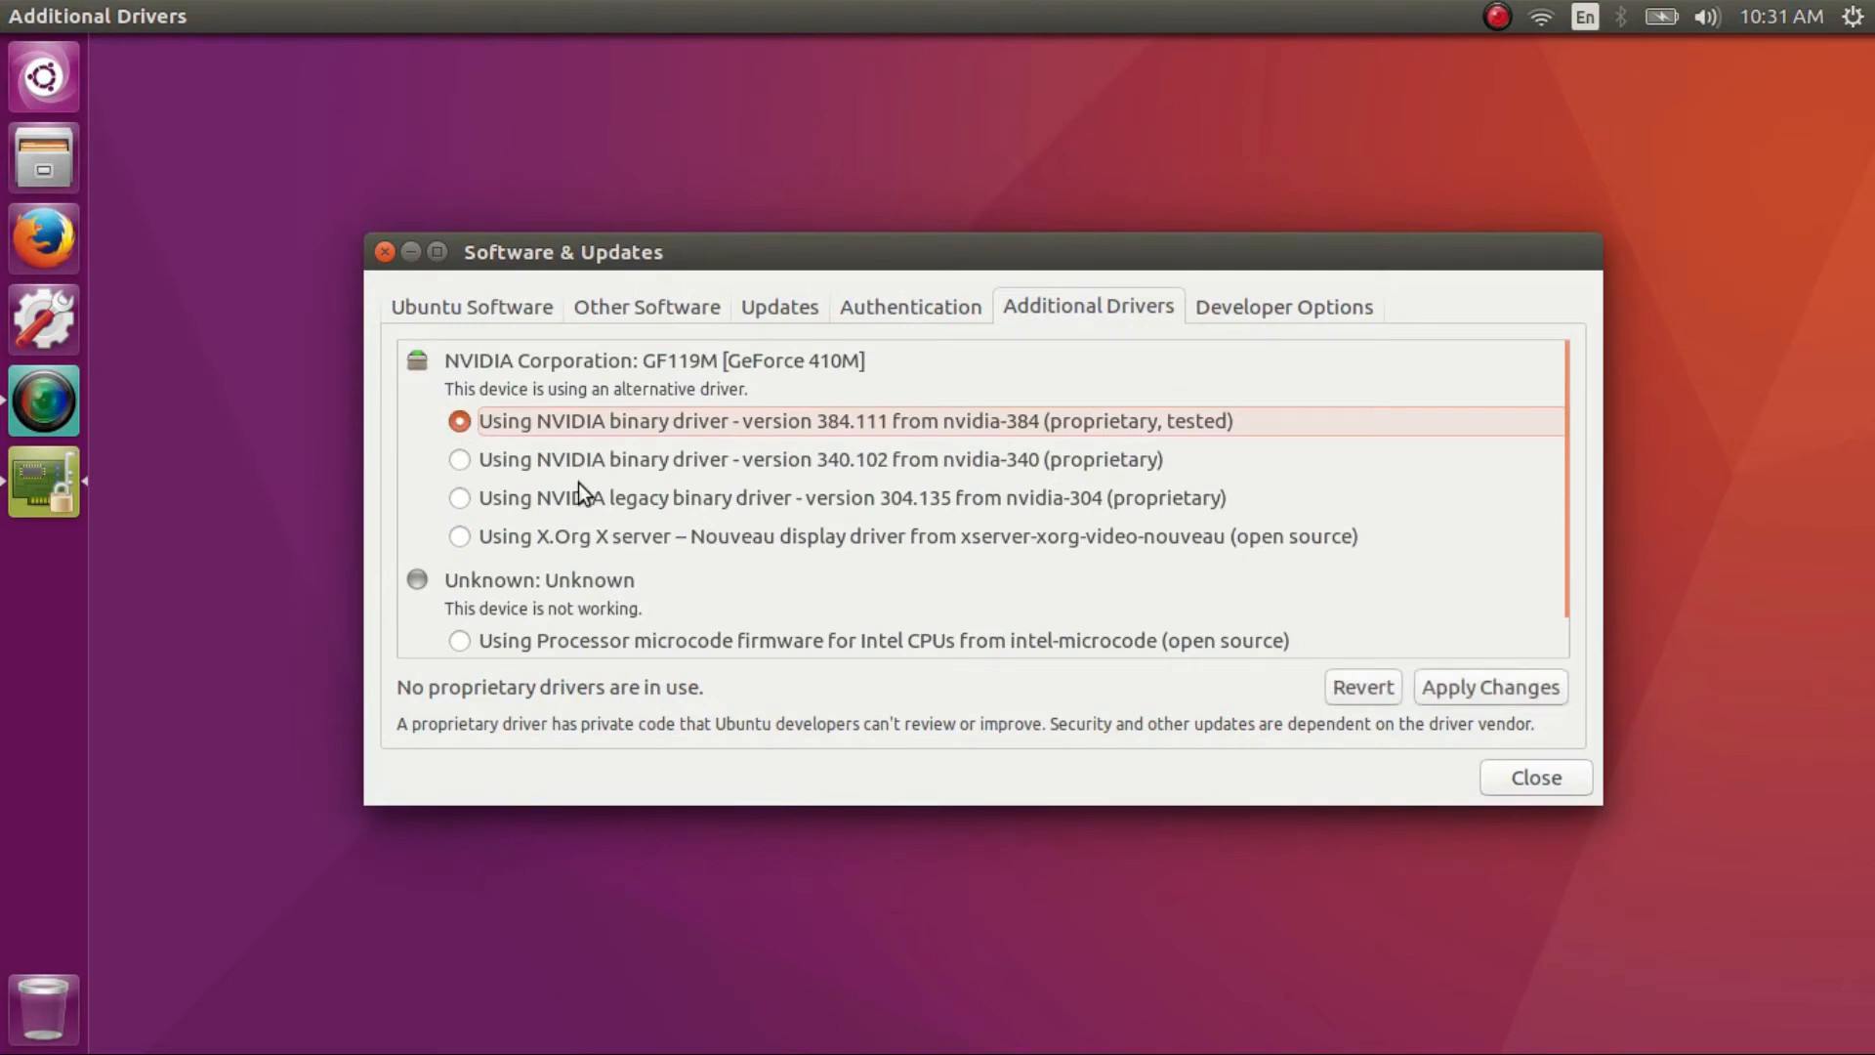
pyautogui.click(459, 640)
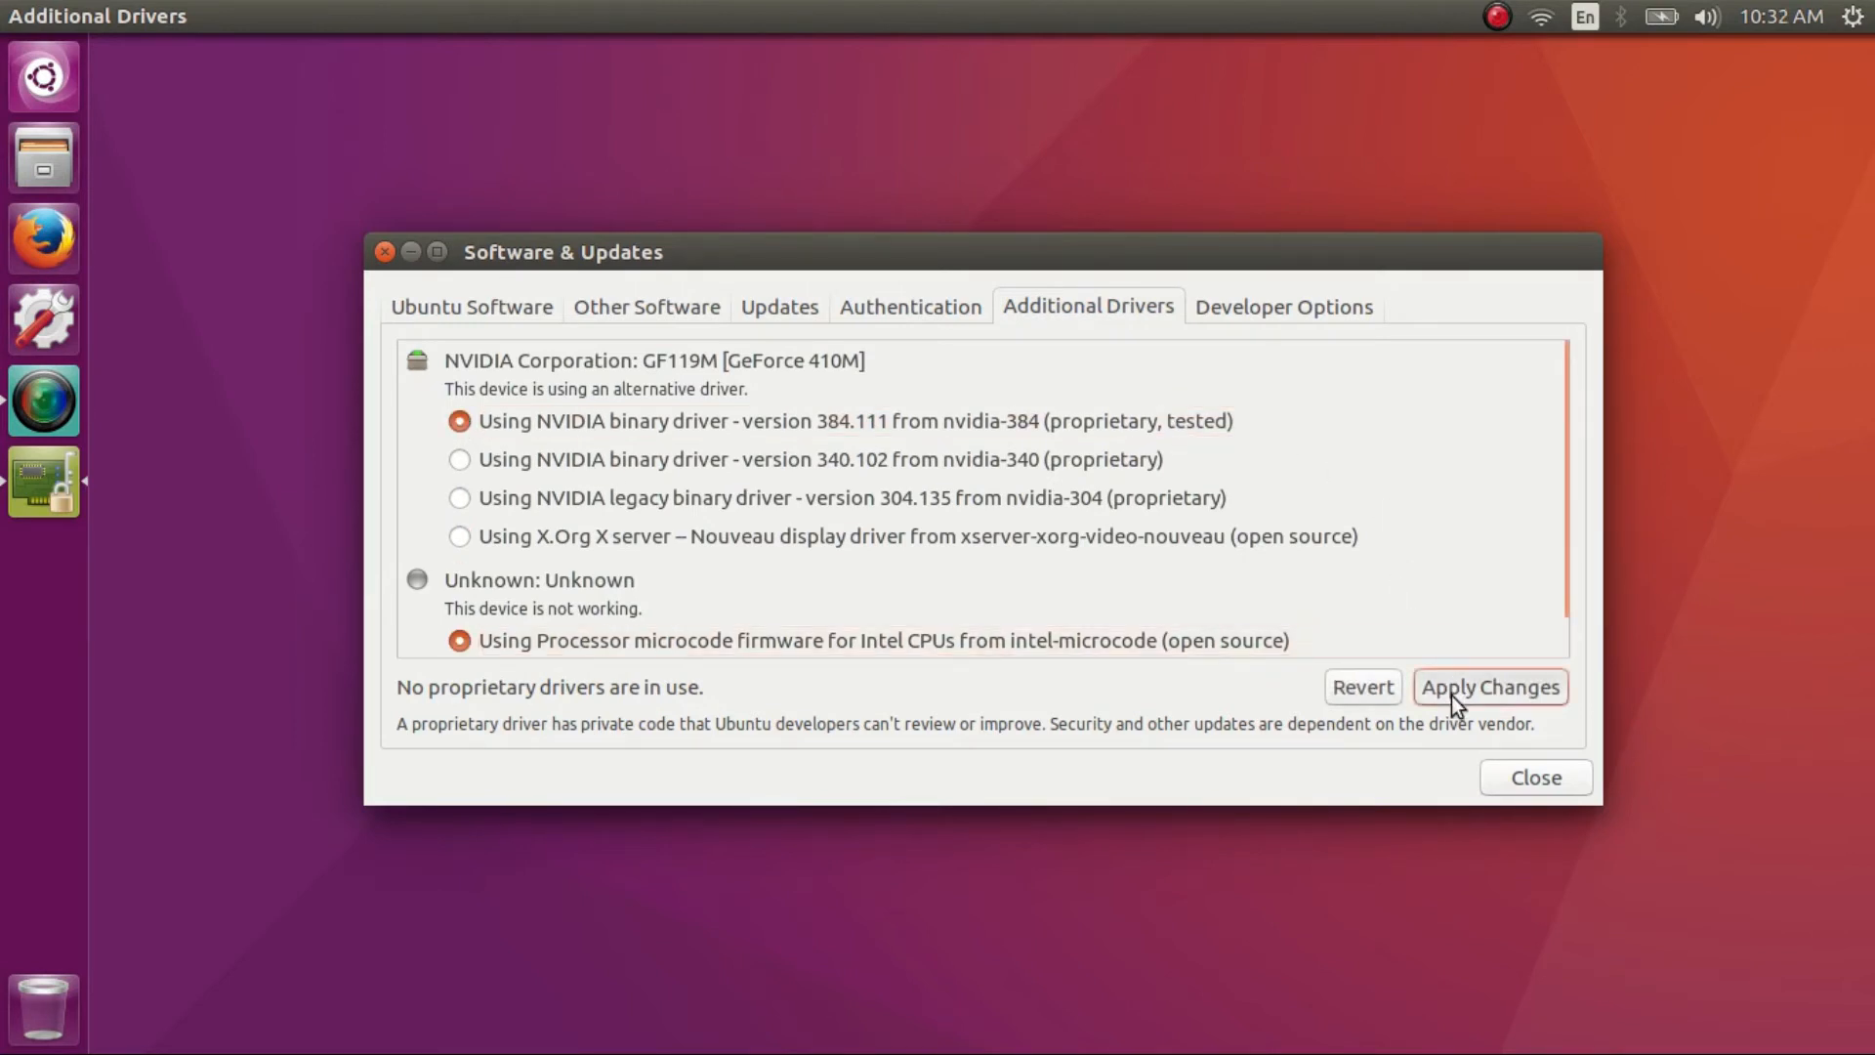
pyautogui.click(1488, 686)
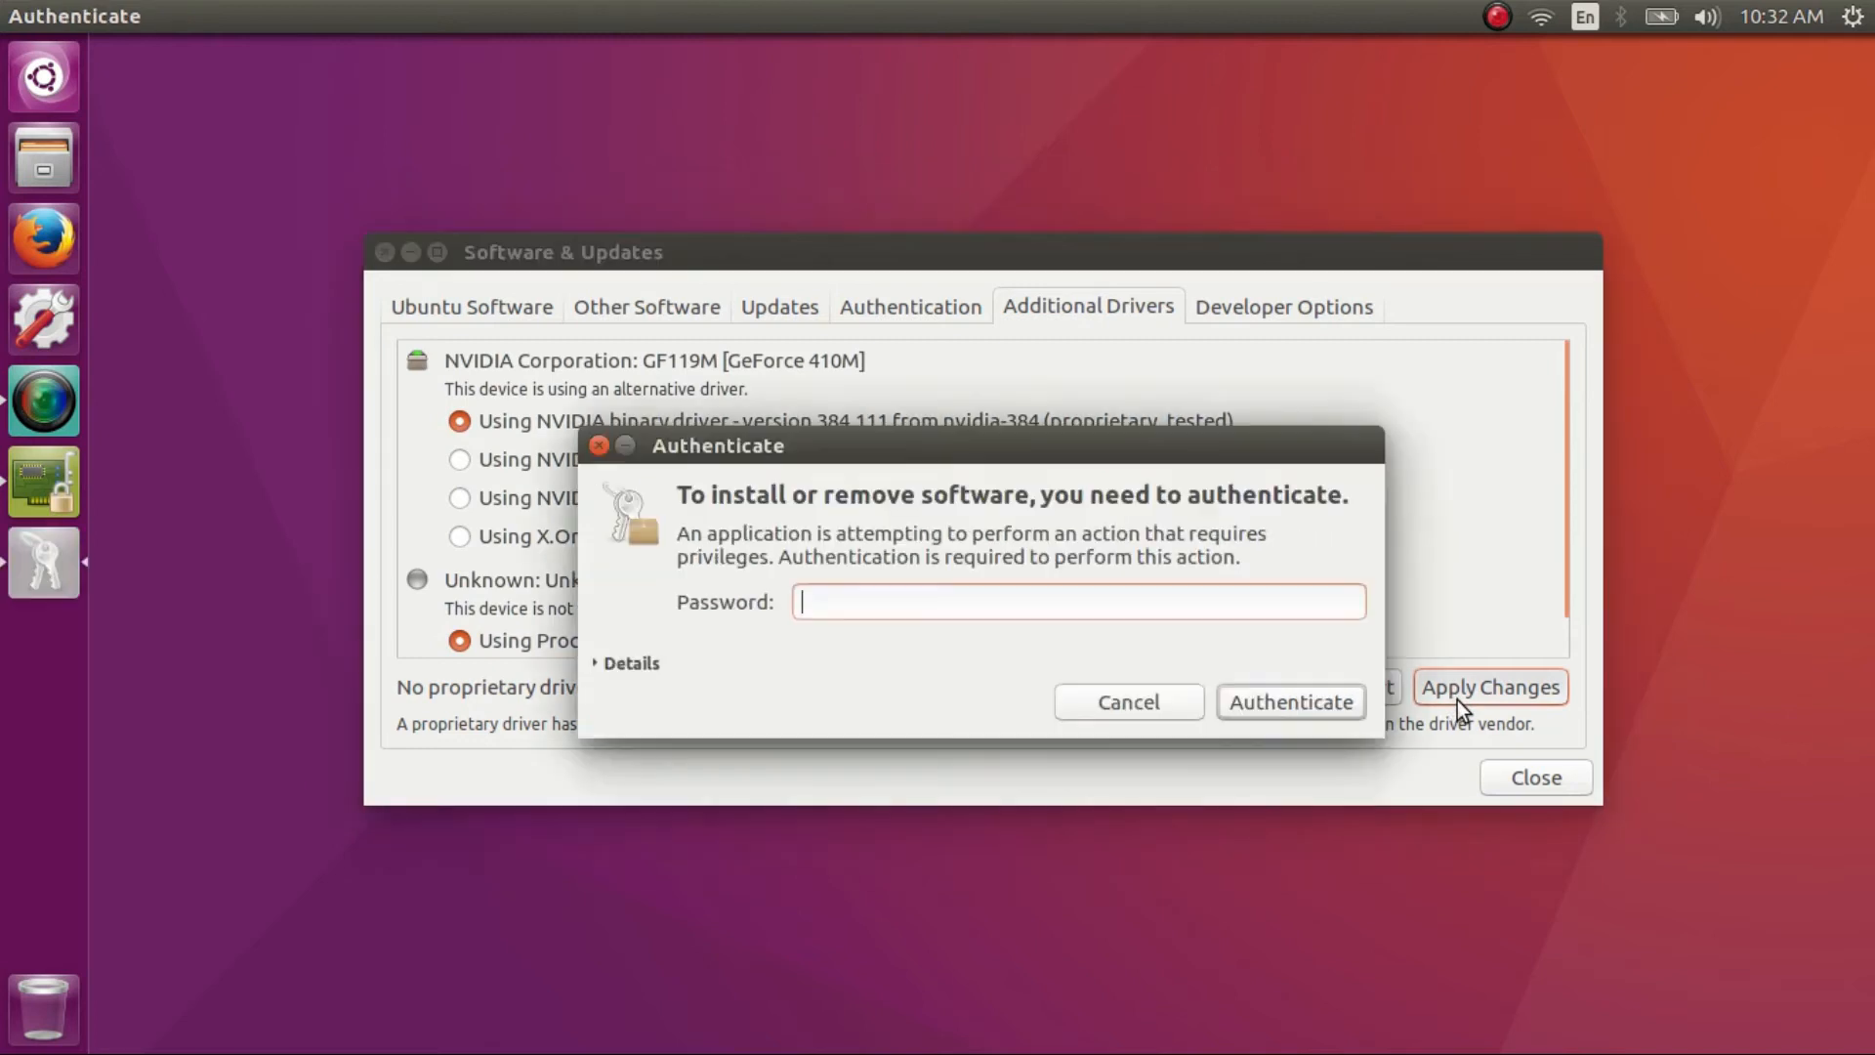
pyautogui.write('•')
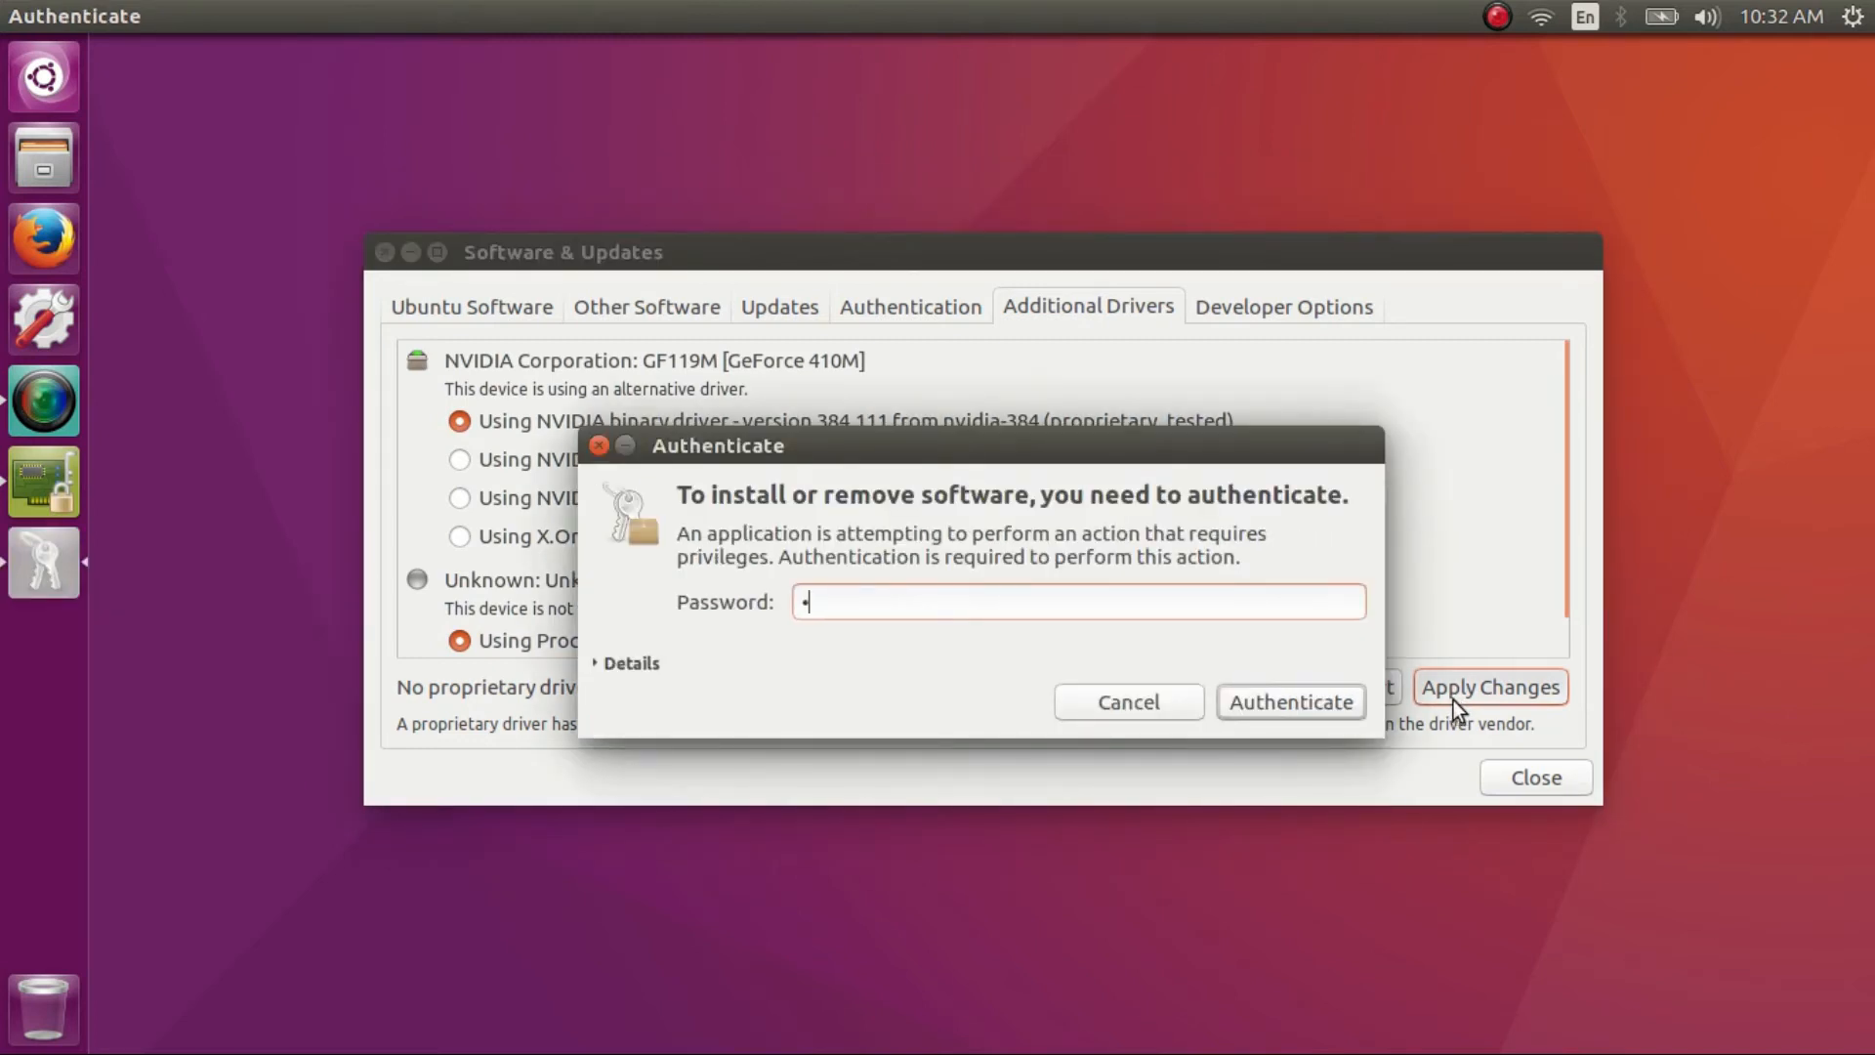
pyautogui.click(1289, 702)
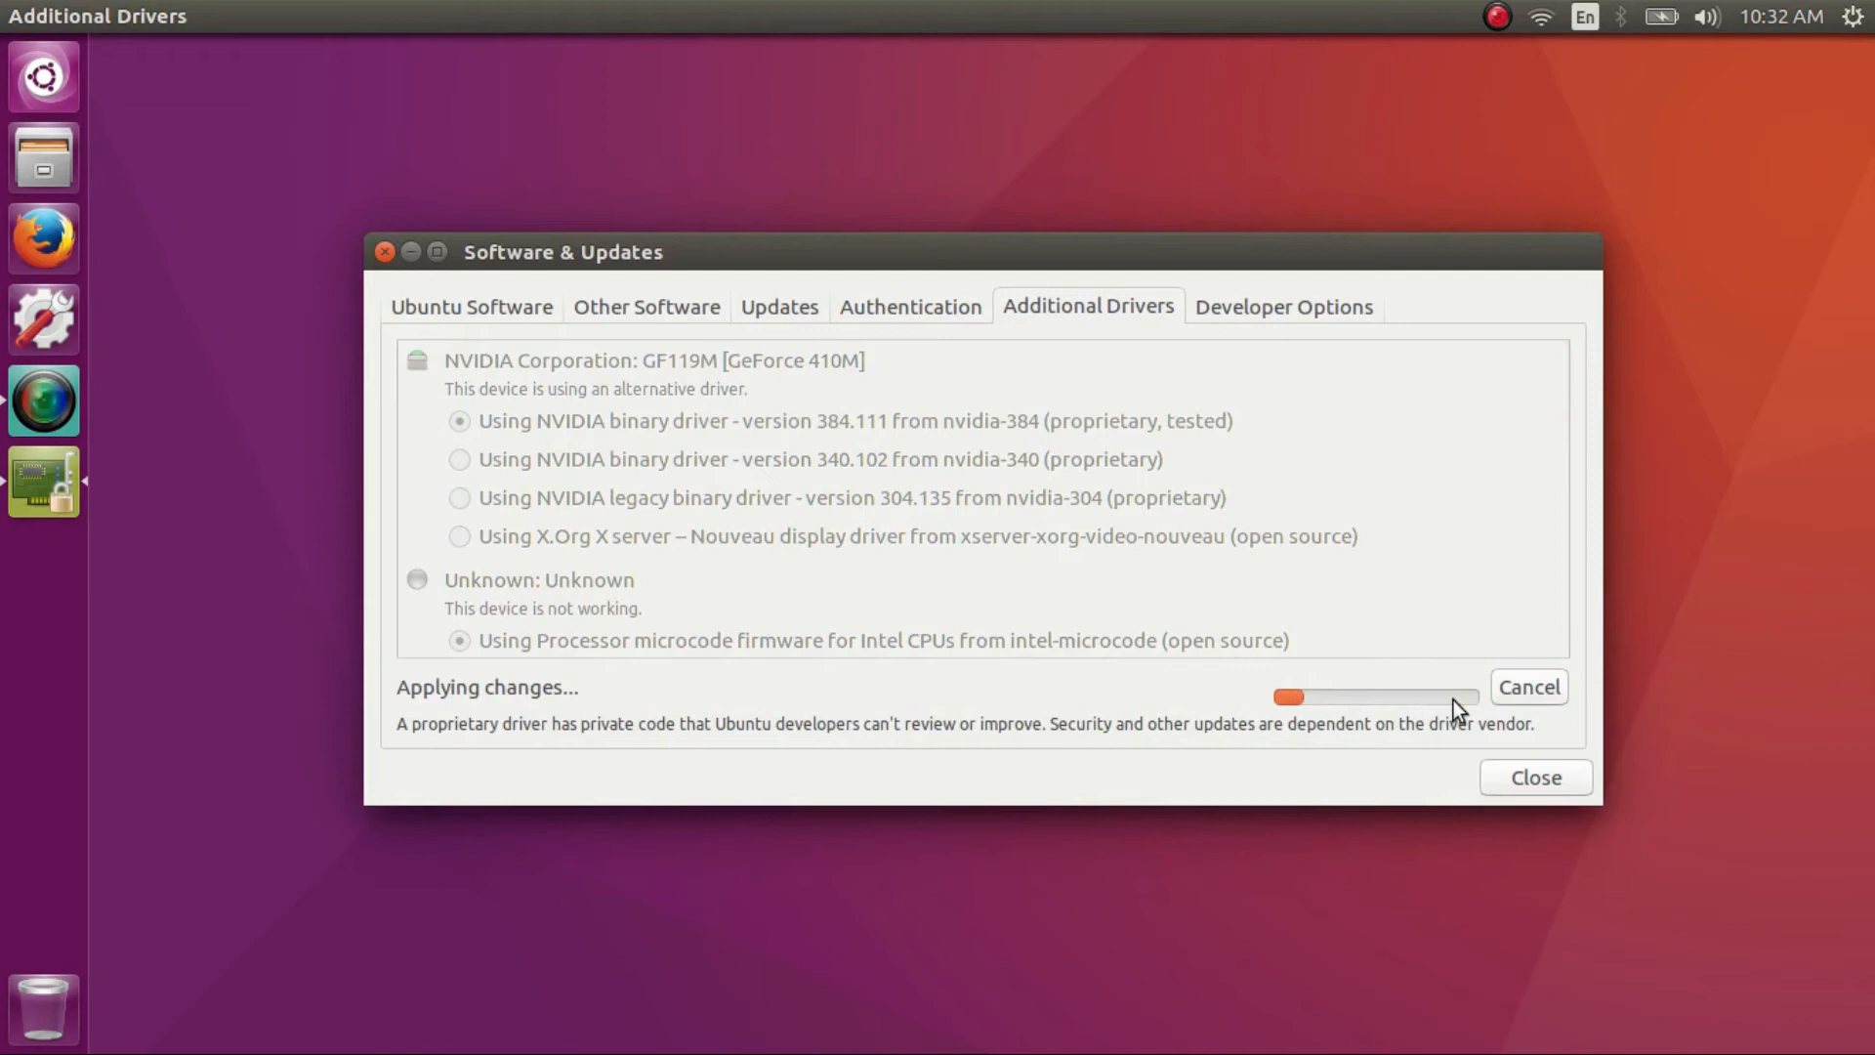
pyautogui.moveTo(1384, 741)
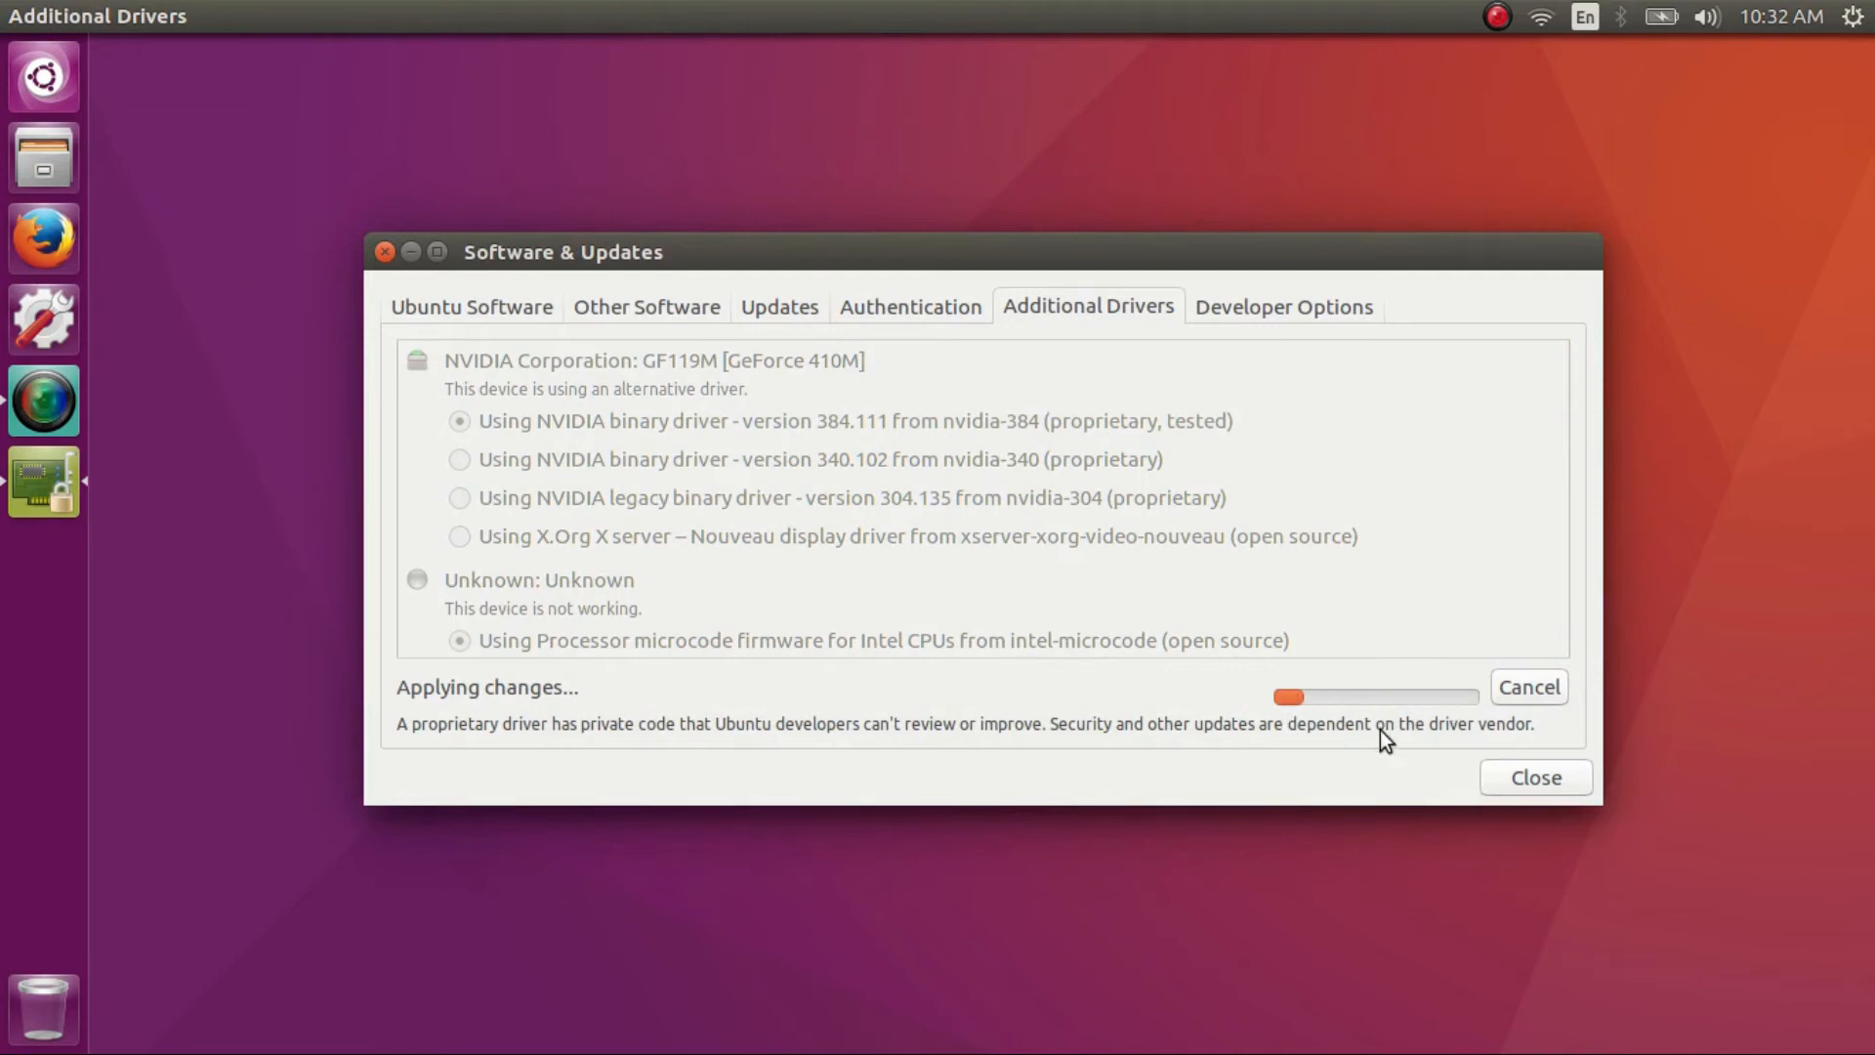
pyautogui.moveTo(496, 93)
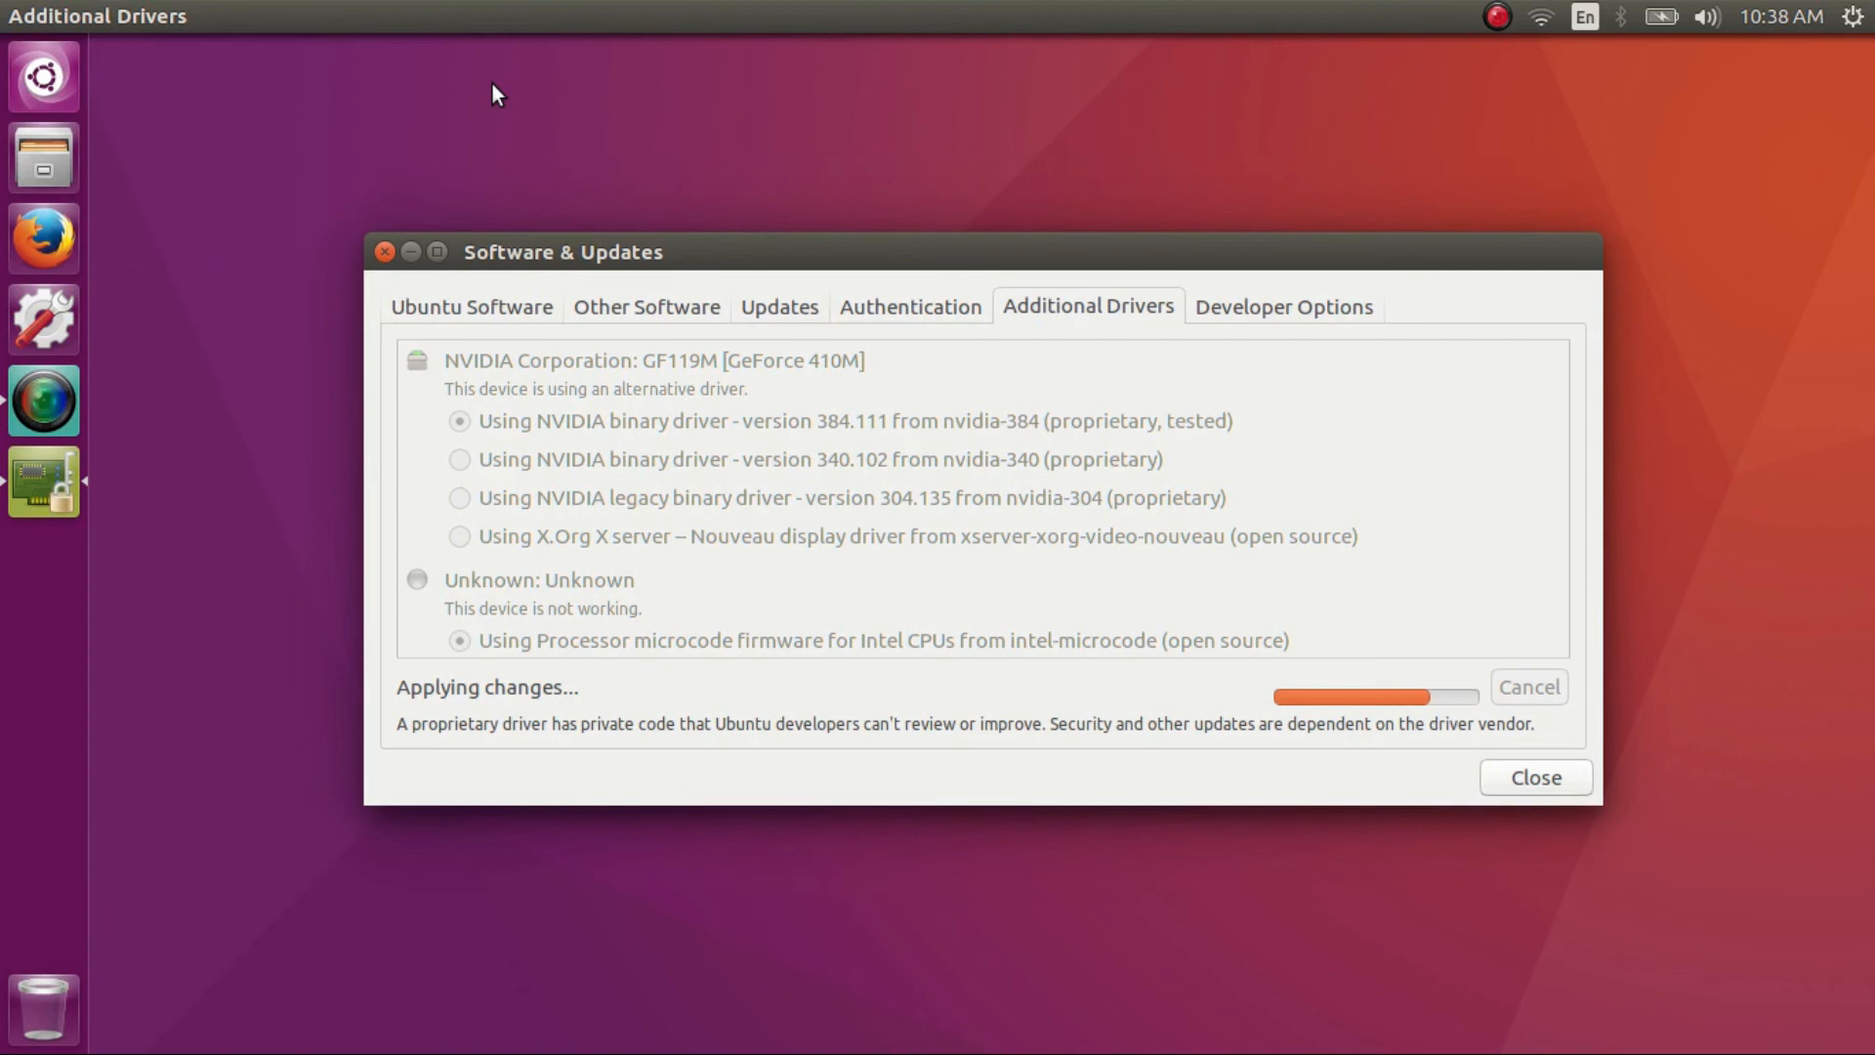
pyautogui.moveTo(162, 914)
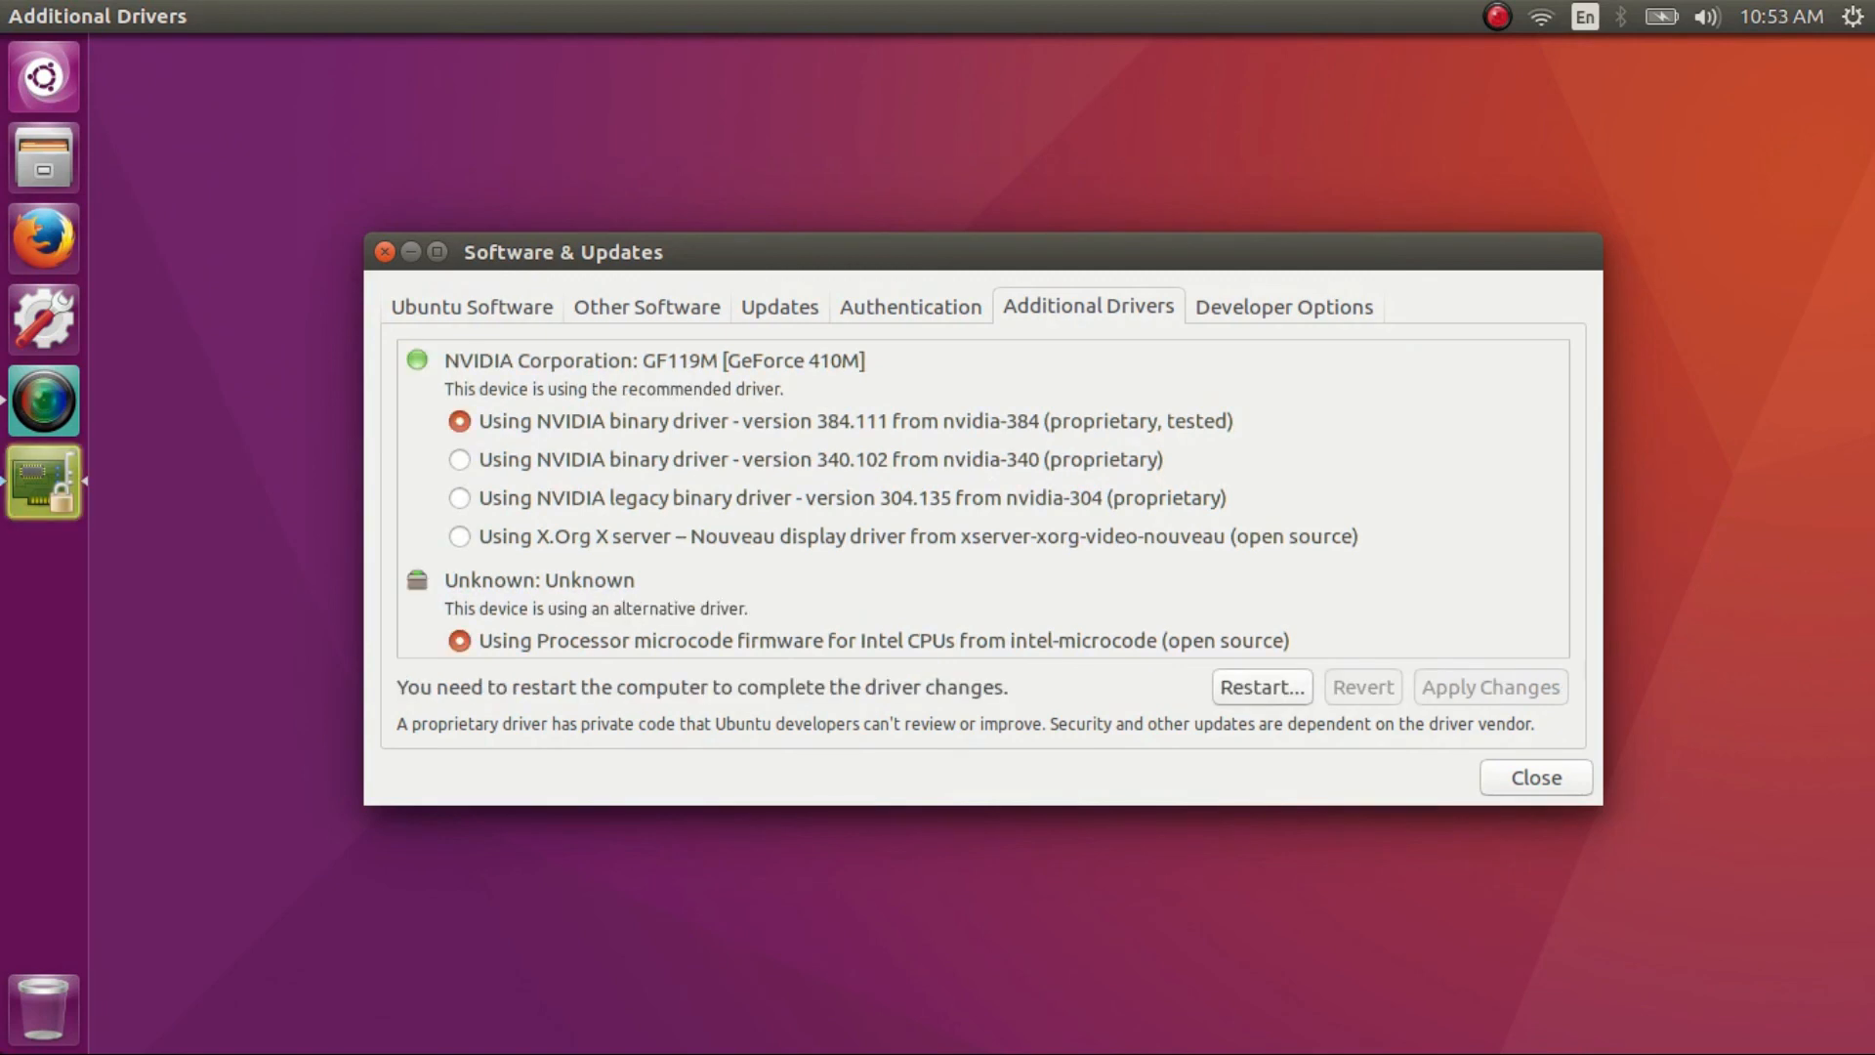
pyautogui.moveTo(70, 642)
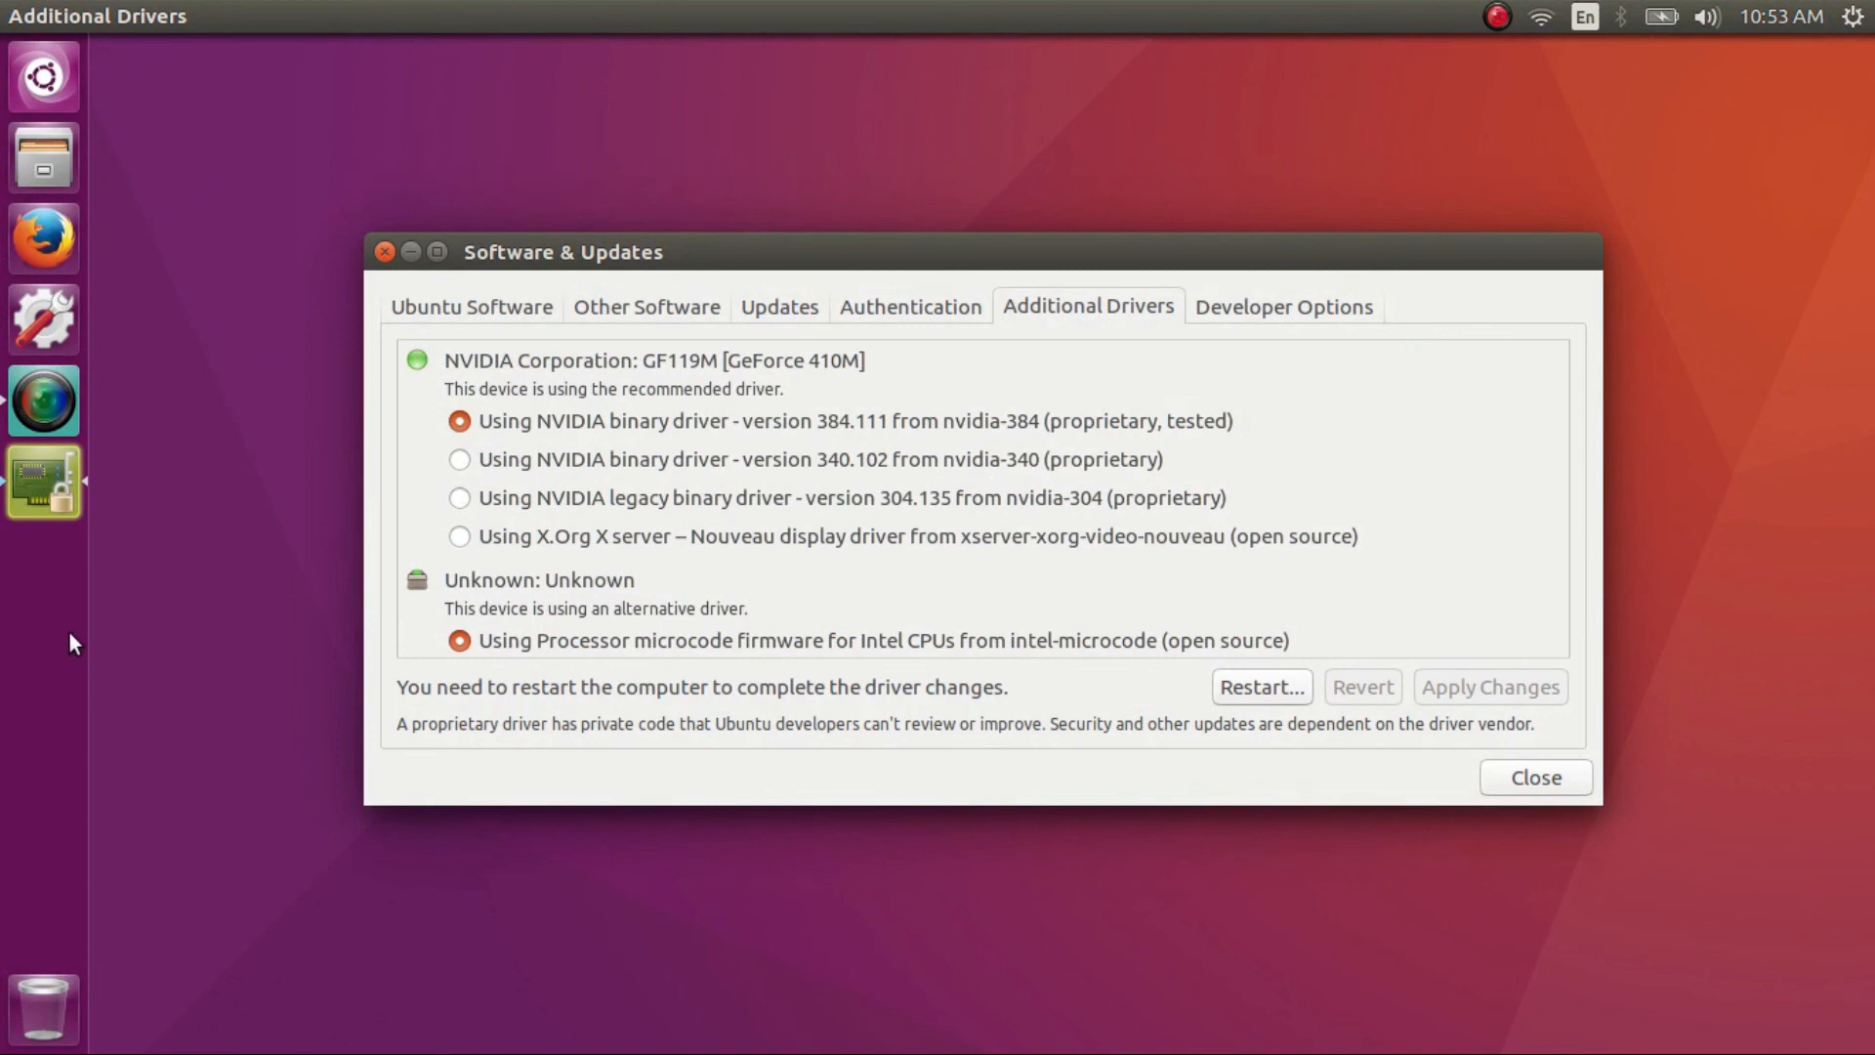